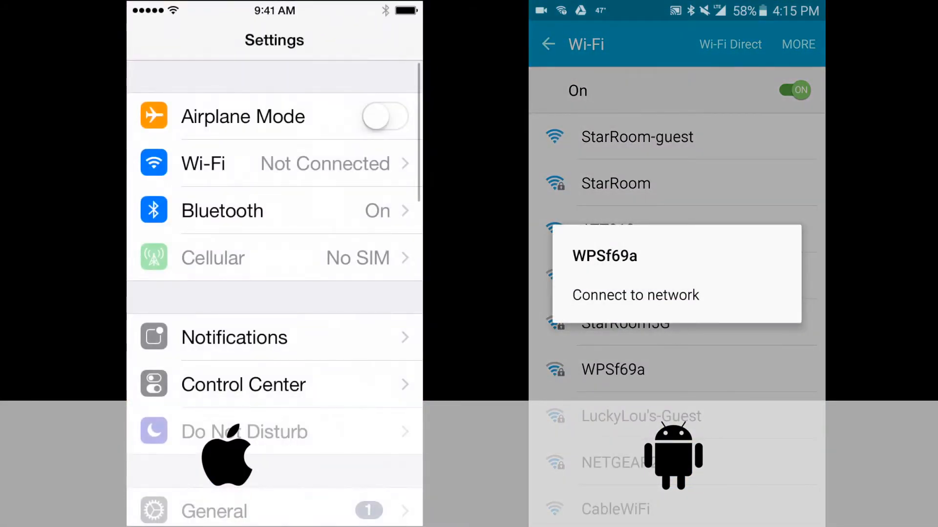
Select the WPSf69a network so its password prompt appears.
{"action": "left_click", "coordinate": [636, 295]}
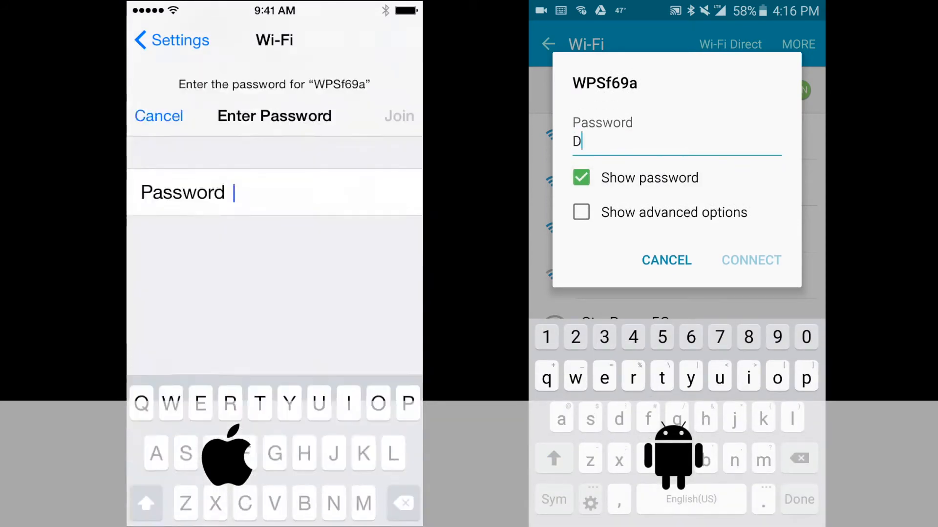
{"action": "type", "text": "NP"}
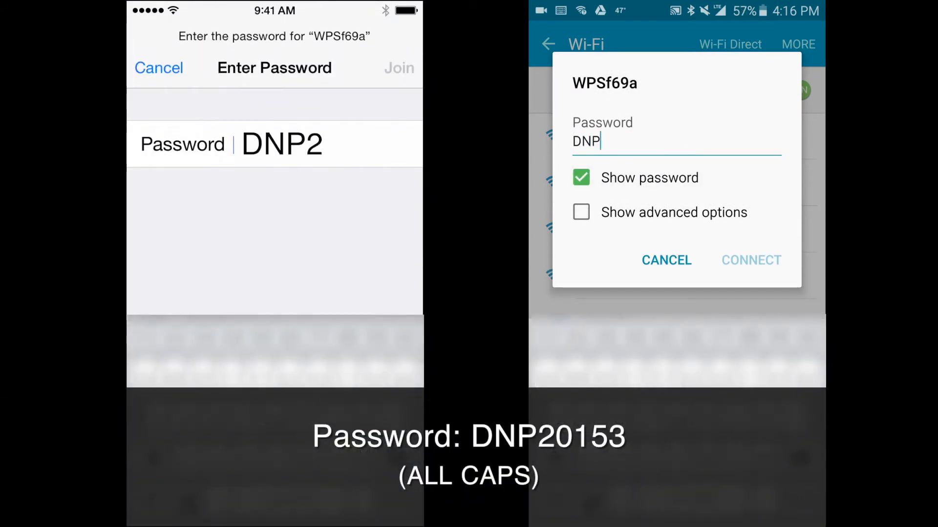
{"action": "type", "text": "20"}
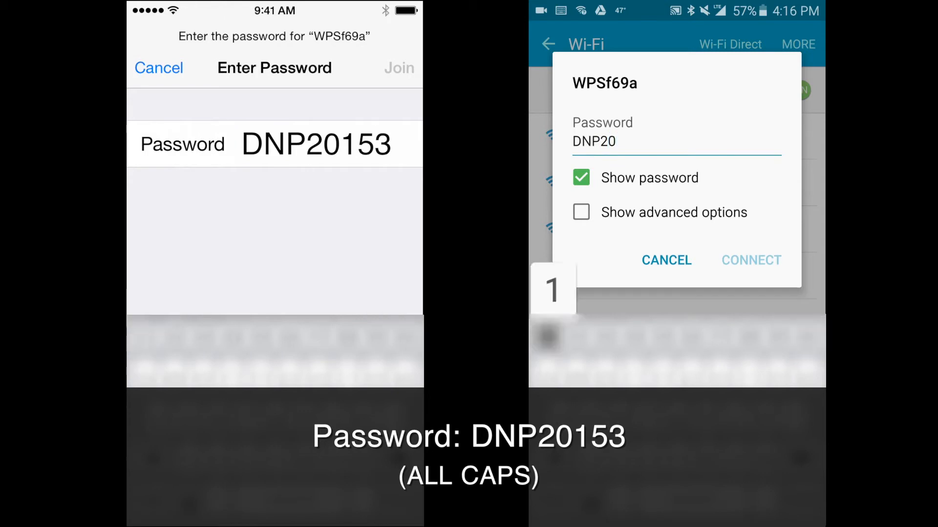
{"action": "type", "text": "15"}
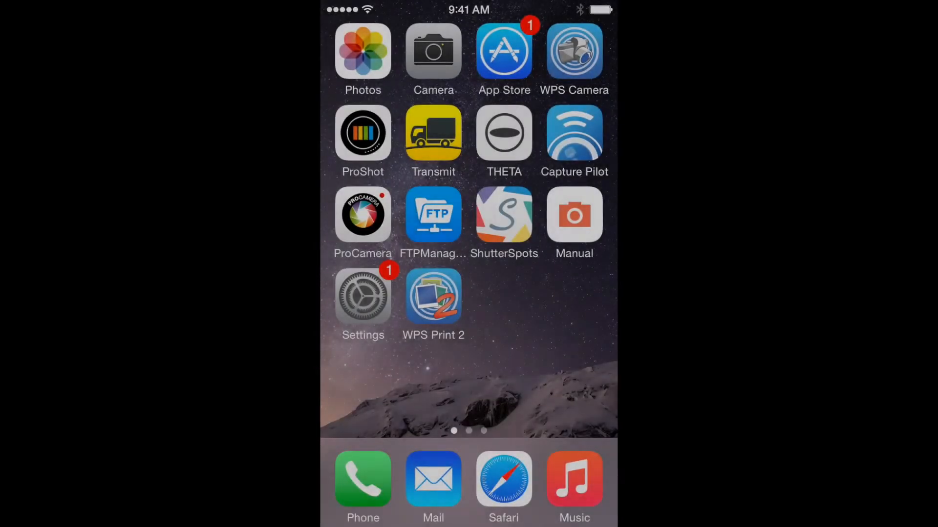
Choose the pink roses photo from Camera Roll at a DS620 size and print 1 copy.
{"action": "left_click", "coordinate": [433, 297]}
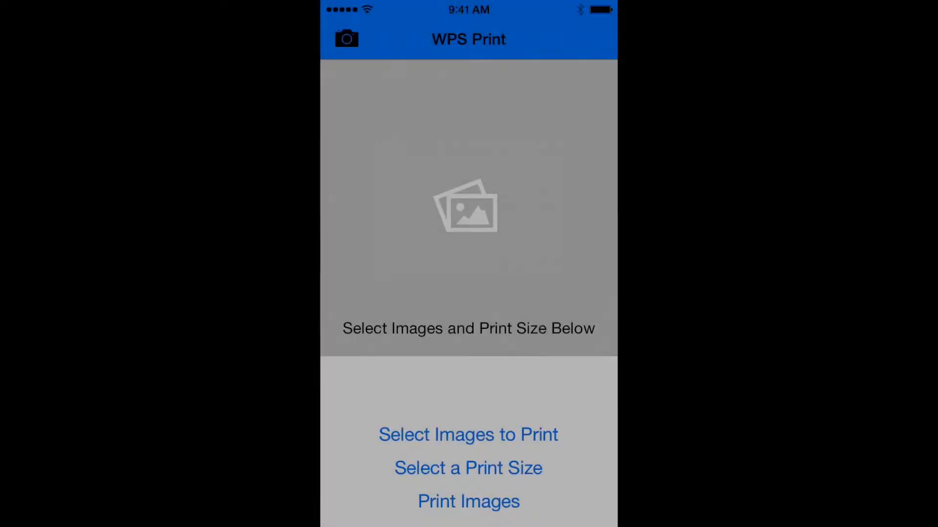
{"action": "left_click", "coordinate": [468, 435]}
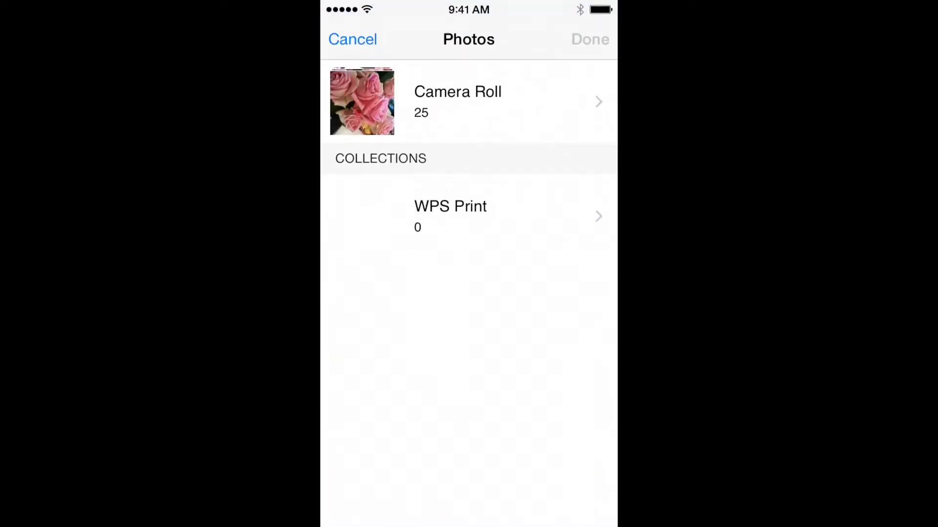
{"action": "left_click", "coordinate": [468, 102]}
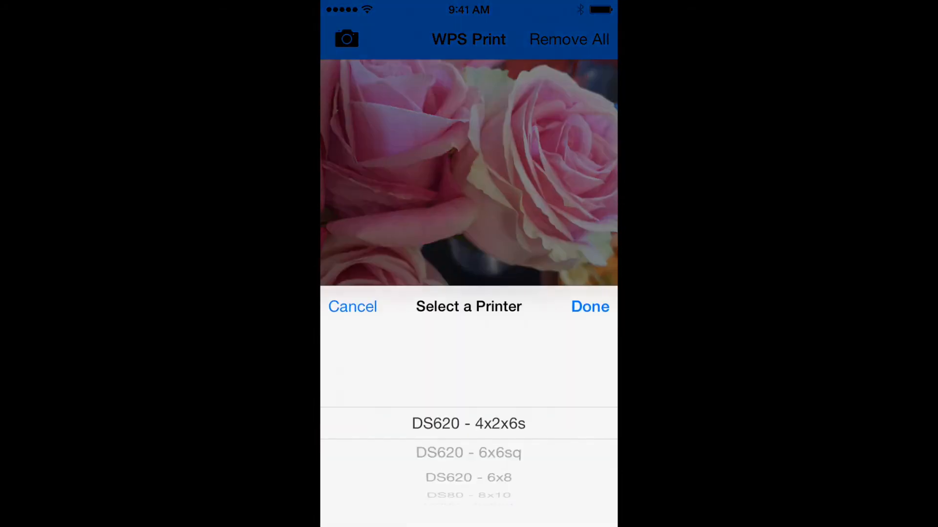
{"action": "left_click", "coordinate": [588, 306]}
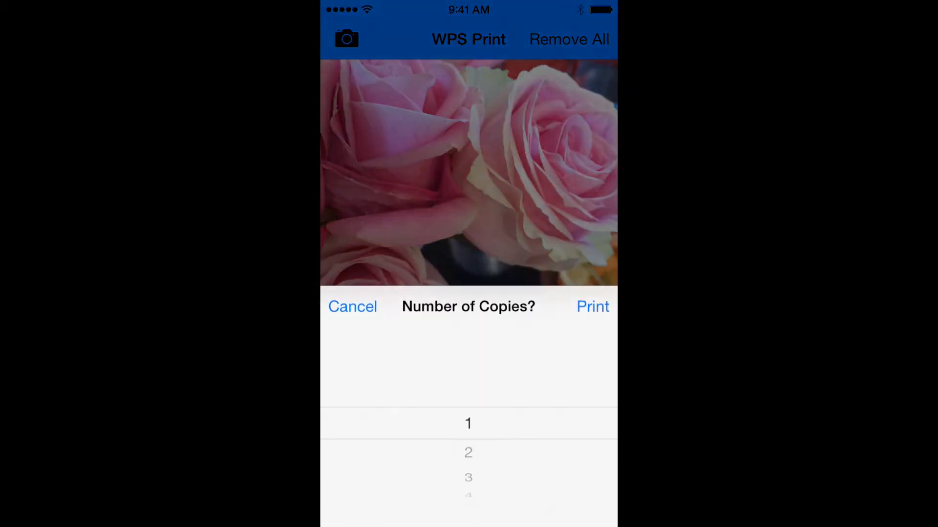
{"action": "left_click", "coordinate": [591, 305]}
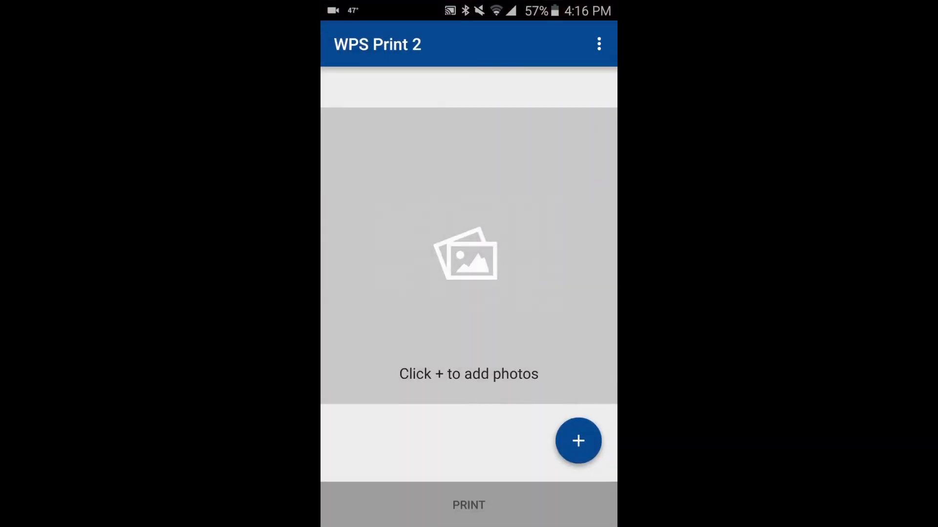
Add a gallery photo, set size 6x8 (DS620-1) with Quantity 1, and print it.
{"action": "left_click", "coordinate": [577, 441]}
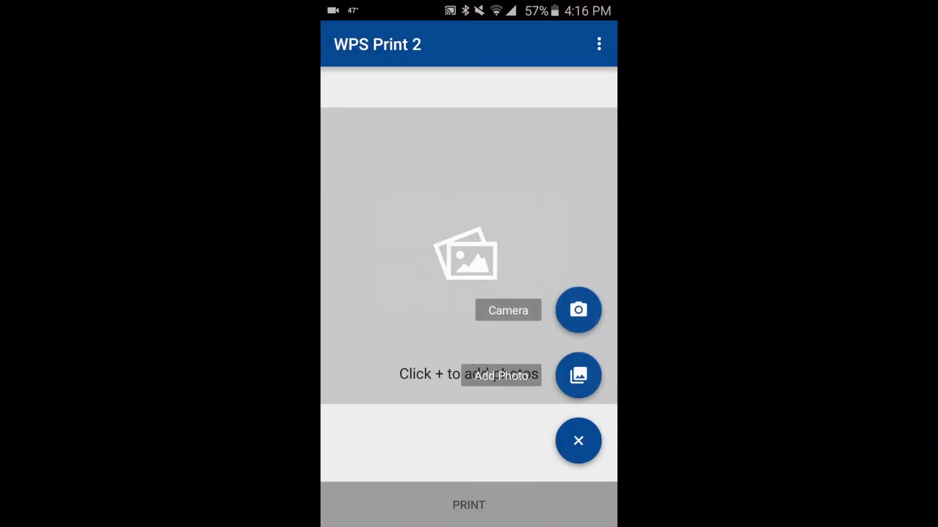
{"action": "left_click", "coordinate": [577, 441]}
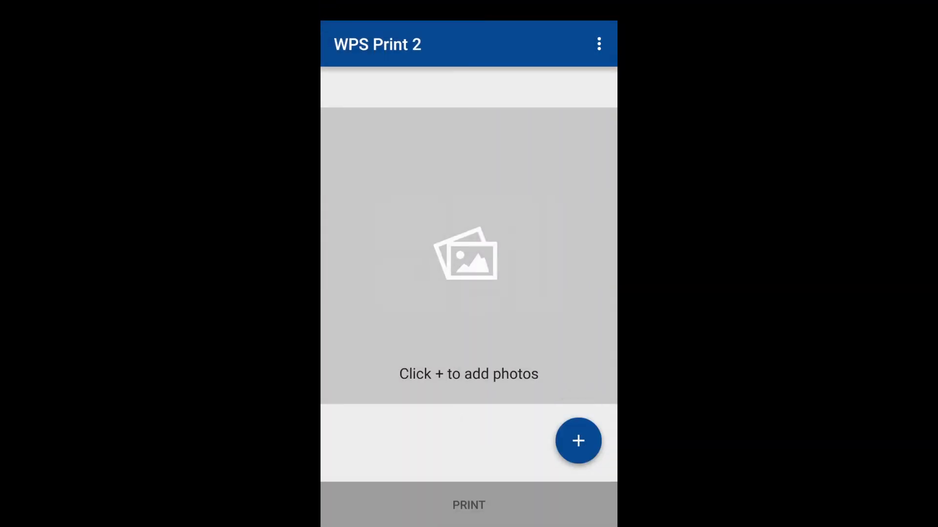
{"action": "left_click", "coordinate": [577, 441]}
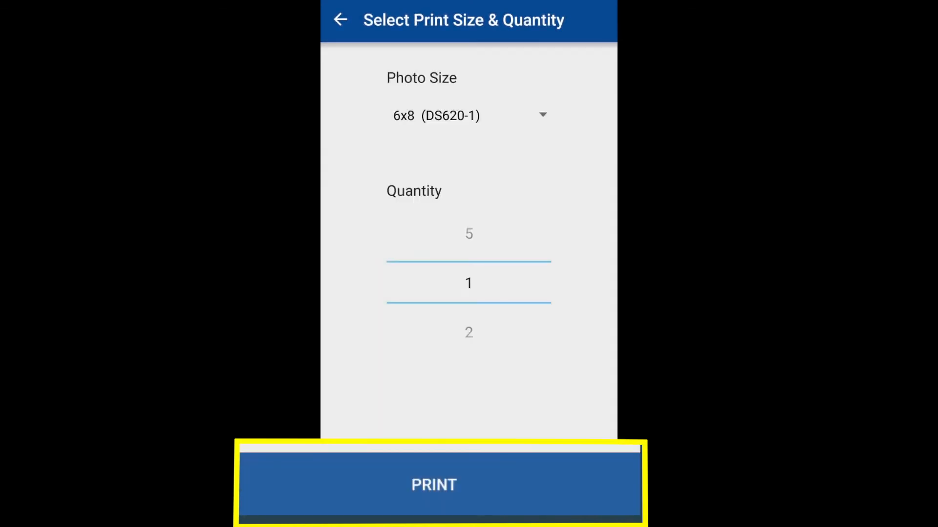
{"action": "left_click", "coordinate": [433, 485]}
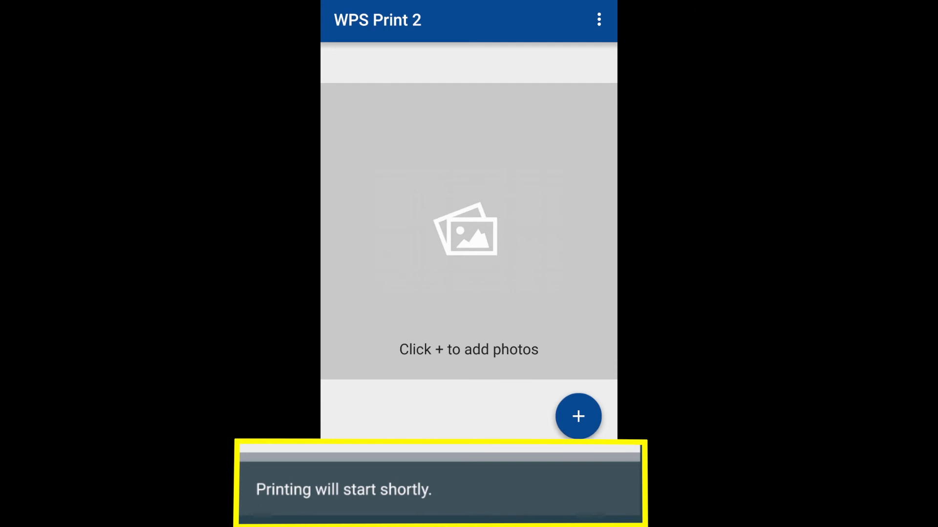